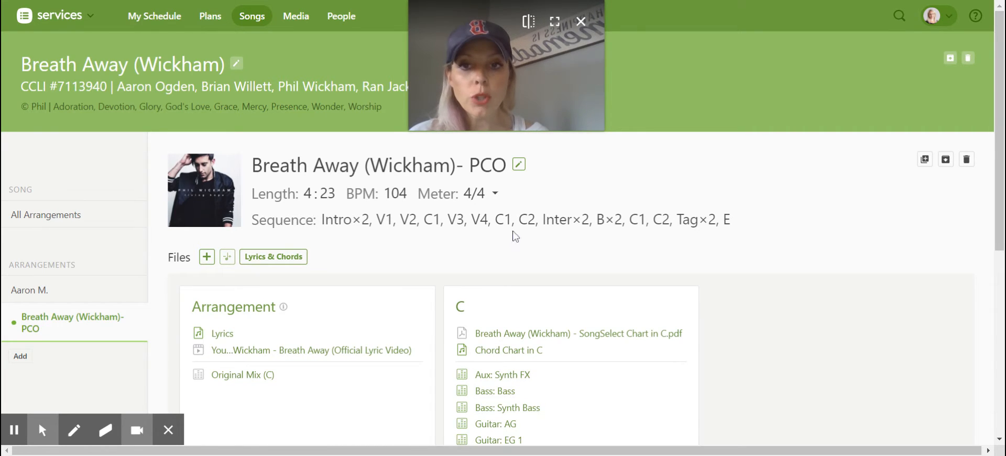
mouse_move(412, 230)
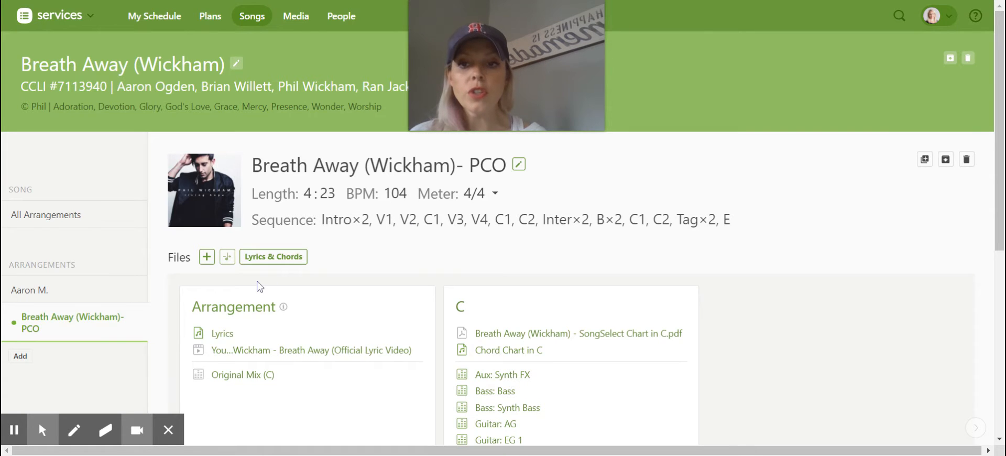
Bring up the SongSelect chord chart in C and scroll through it
left_click(577, 333)
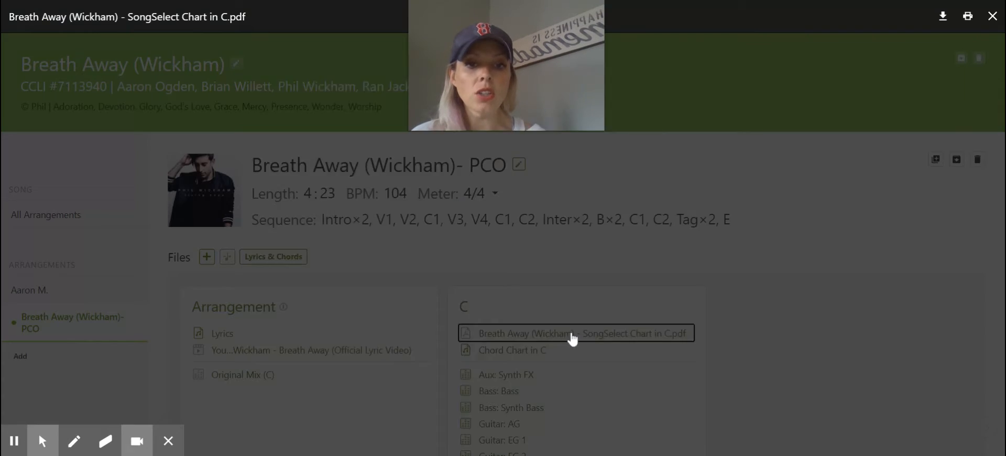
left_click(571, 333)
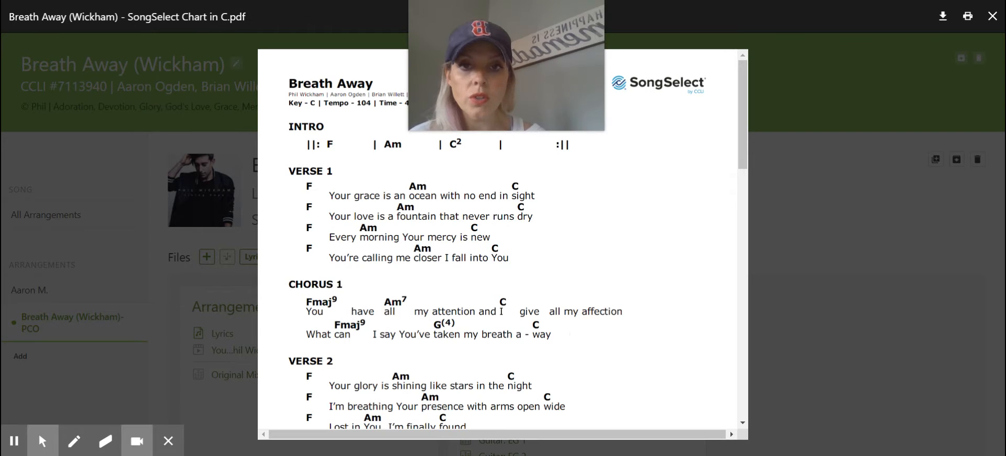
mouse_move(723, 97)
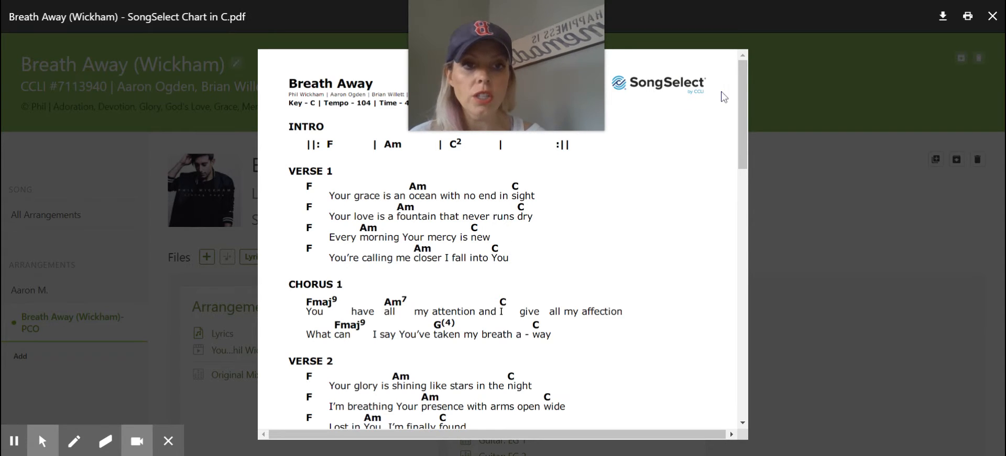
scroll("down", 3)
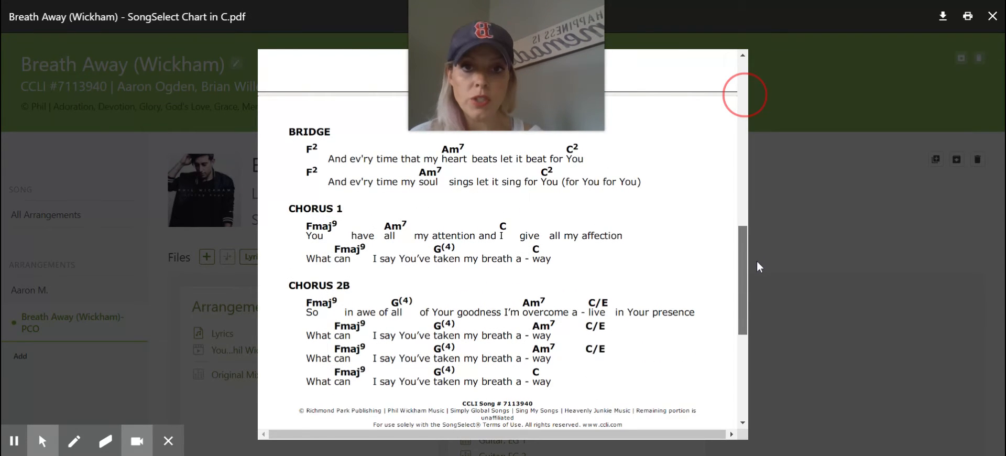
scroll("up", 3)
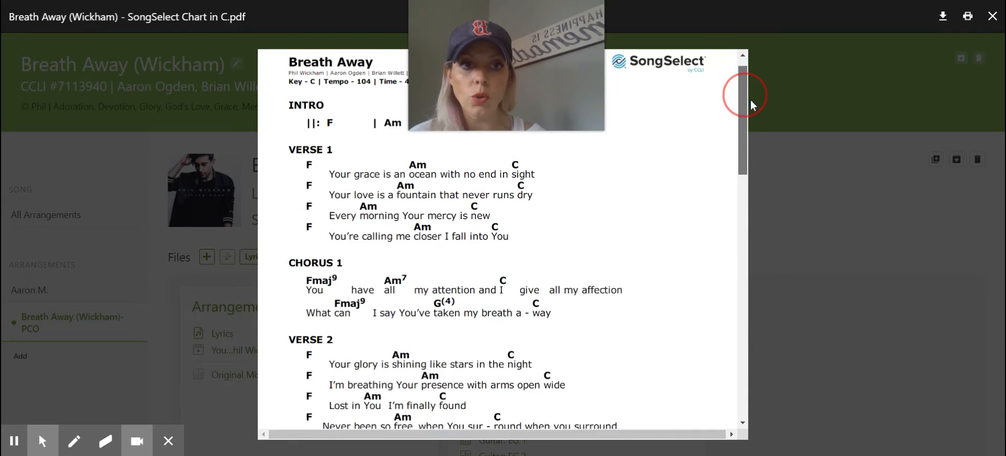
scroll("up", 3)
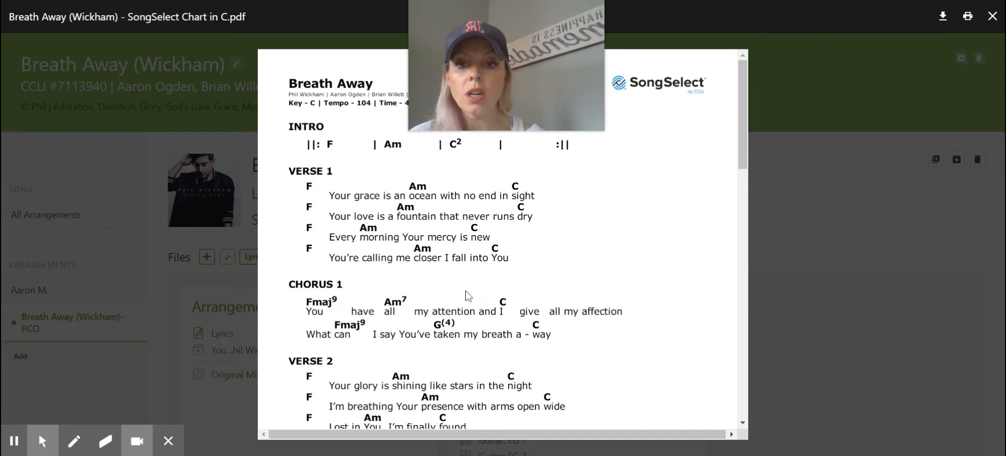
mouse_move(285, 131)
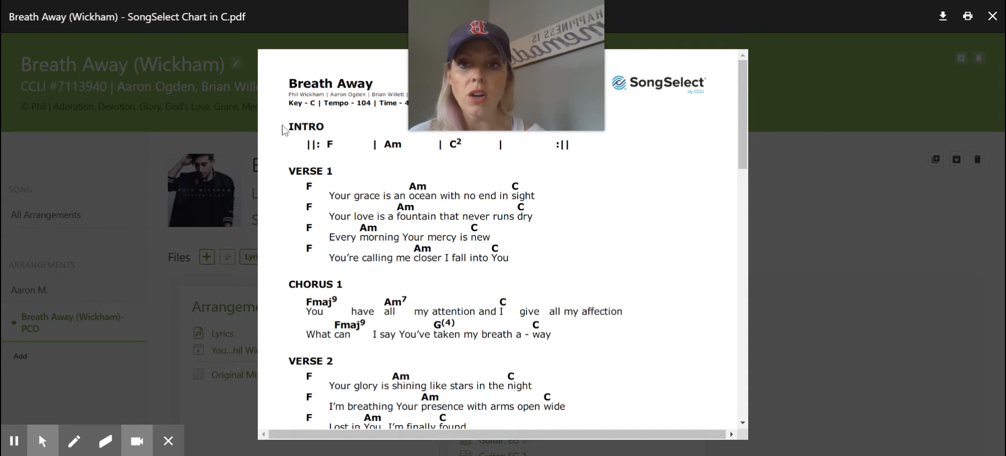
mouse_move(332, 118)
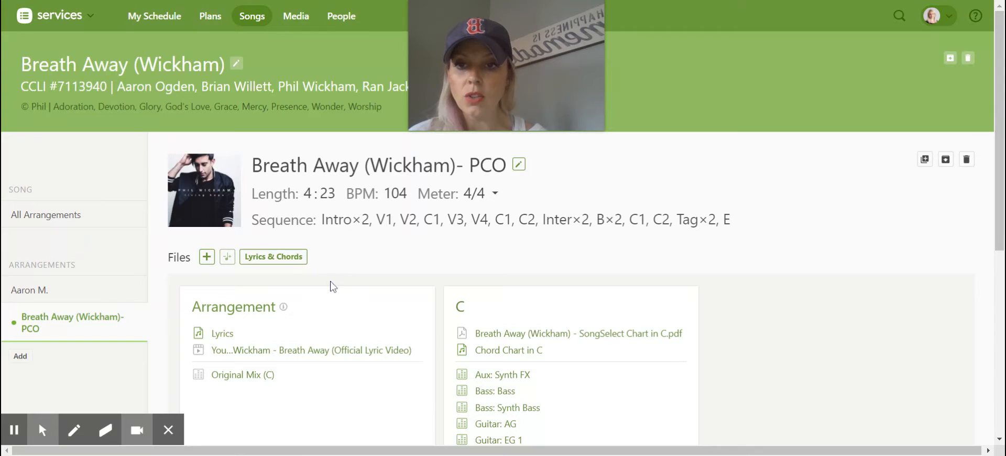
mouse_move(609, 334)
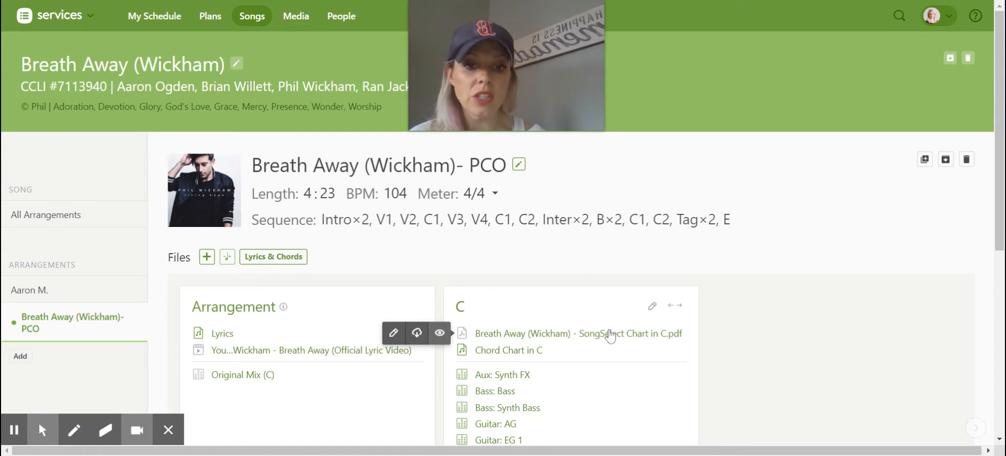
mouse_move(561, 324)
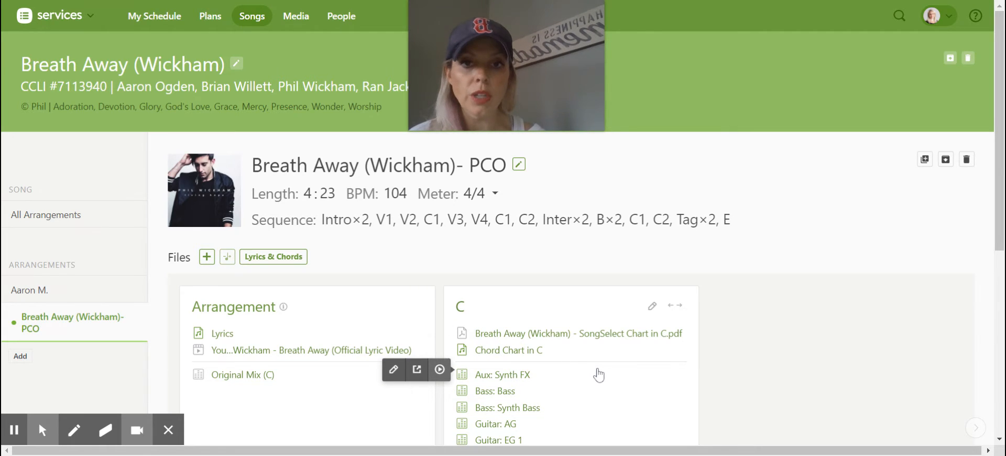
mouse_move(526, 353)
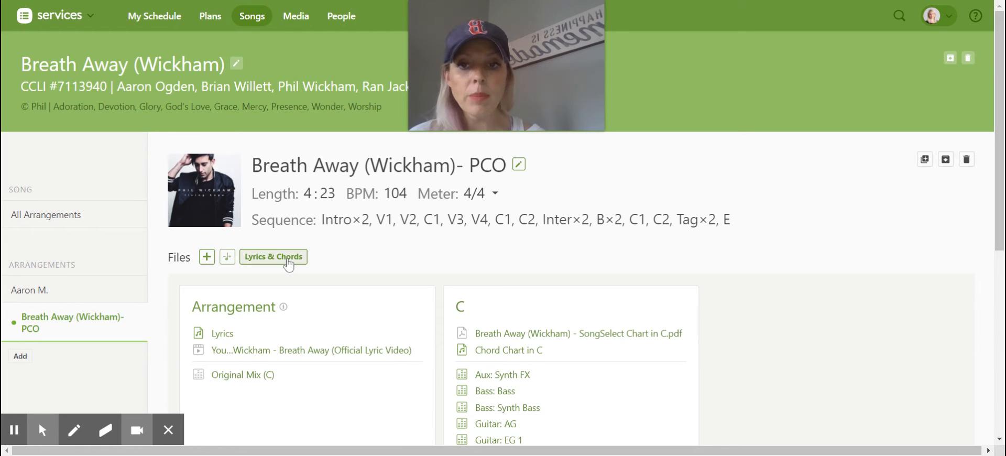
mouse_move(285, 265)
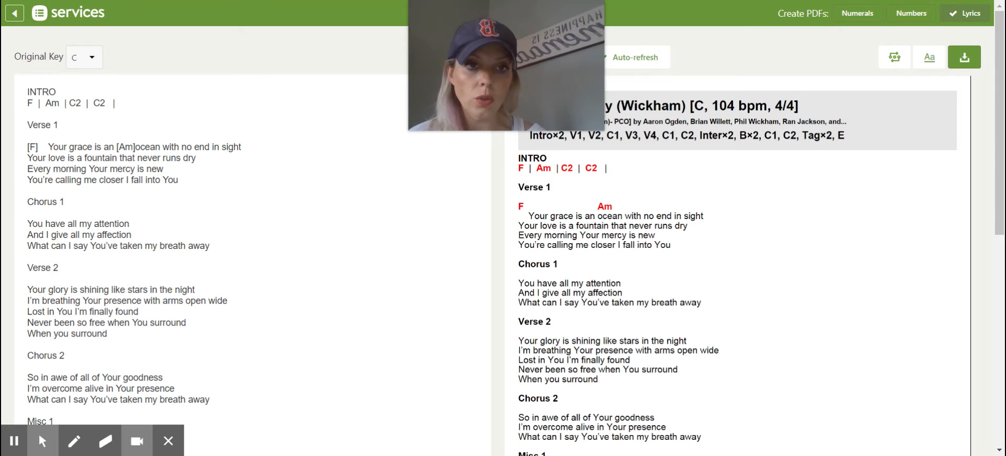
mouse_move(894, 56)
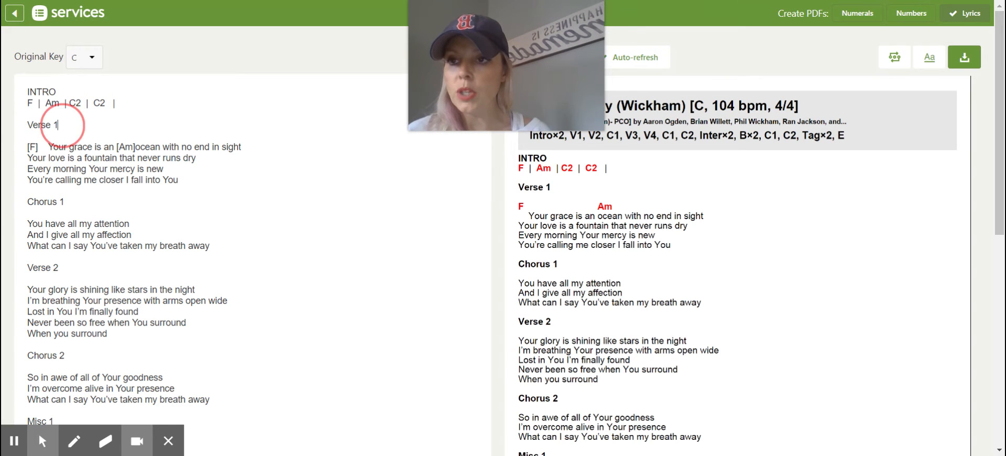
key("Backspace")
type("[|D")
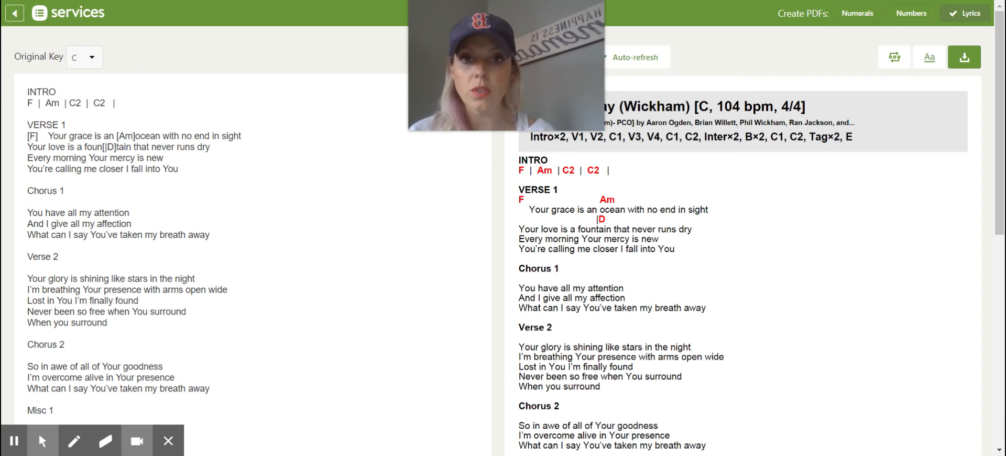
Enter chord line 'F C' above Chorus 1's first lyric line and 'G C' above the second
type("F")
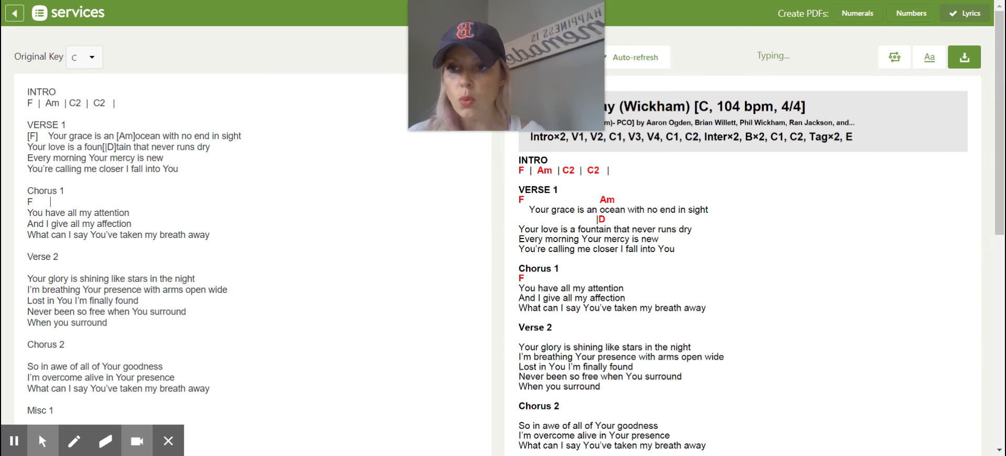
type("C")
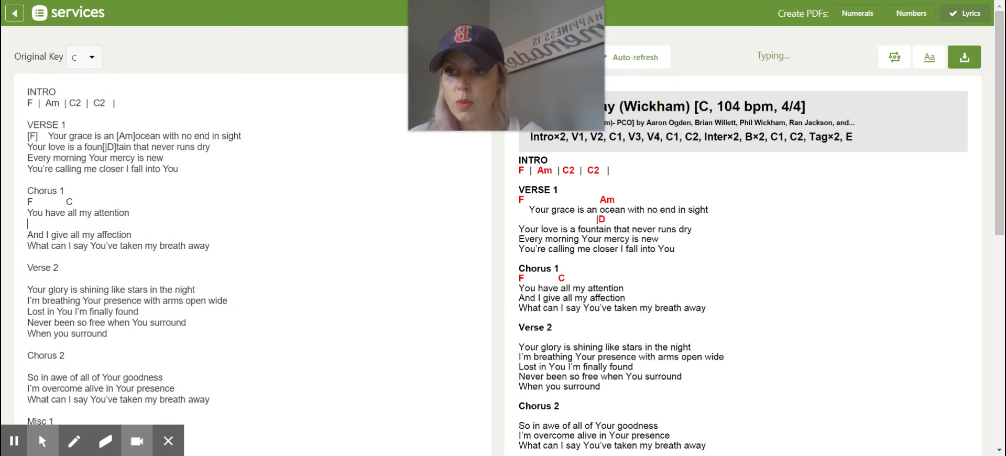
type("G                         C")
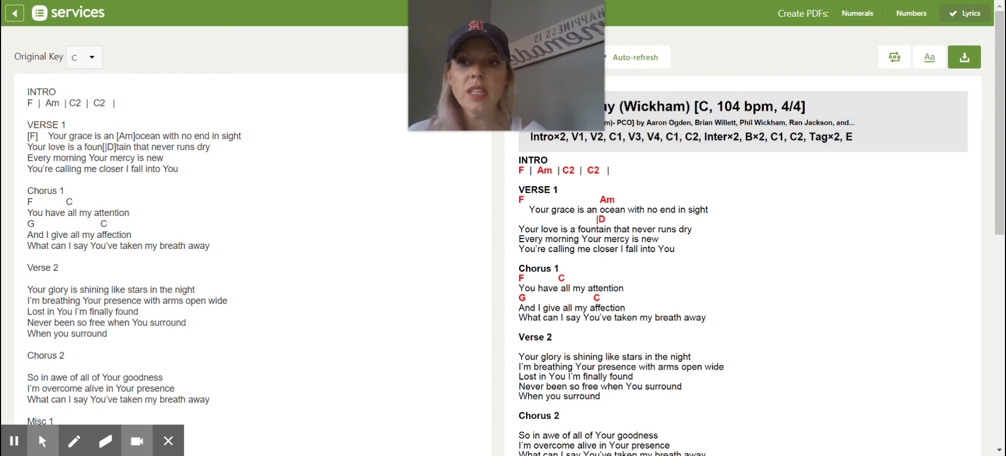
mouse_move(824, 197)
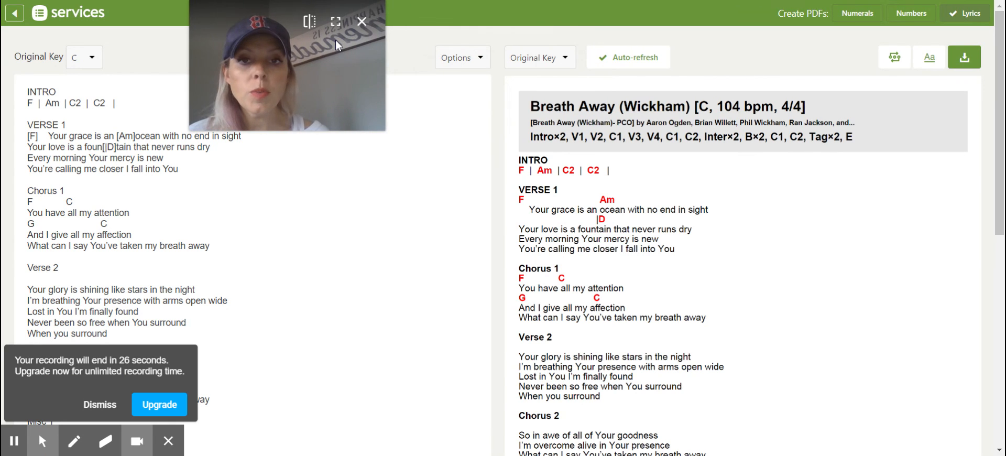
left_click(459, 57)
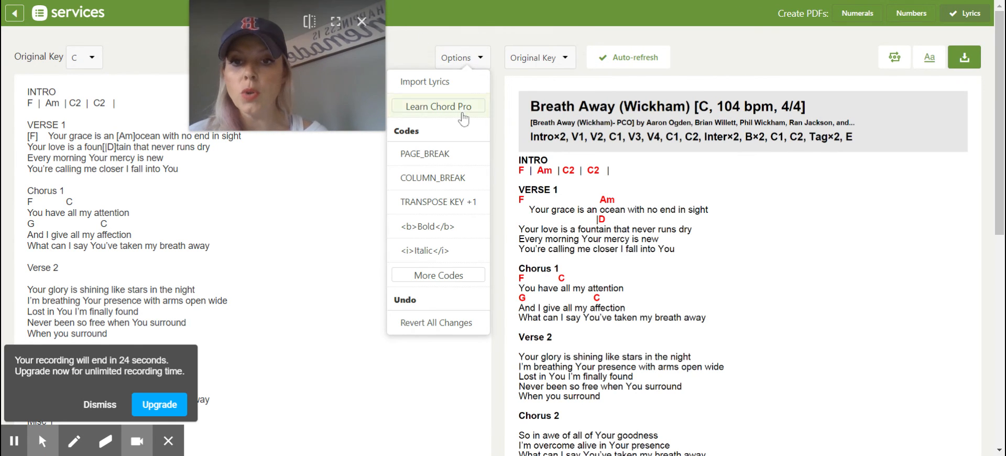
mouse_move(466, 236)
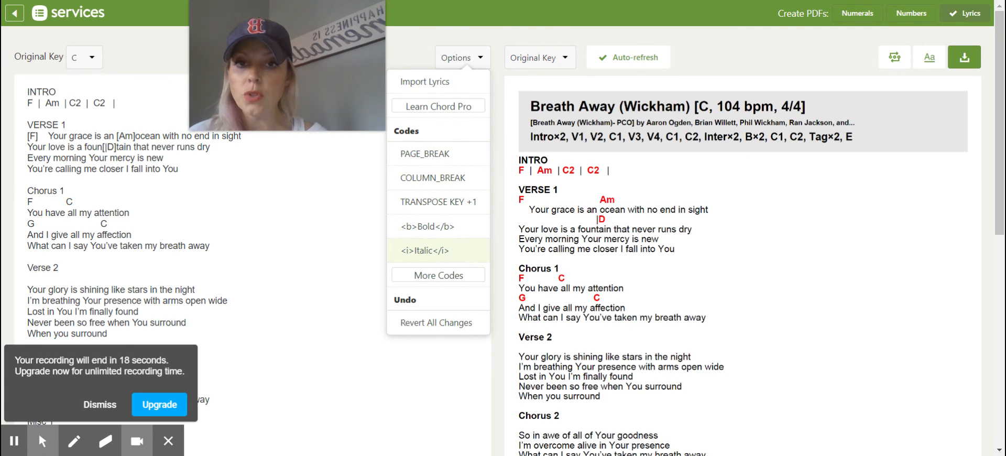
left_click(95, 76)
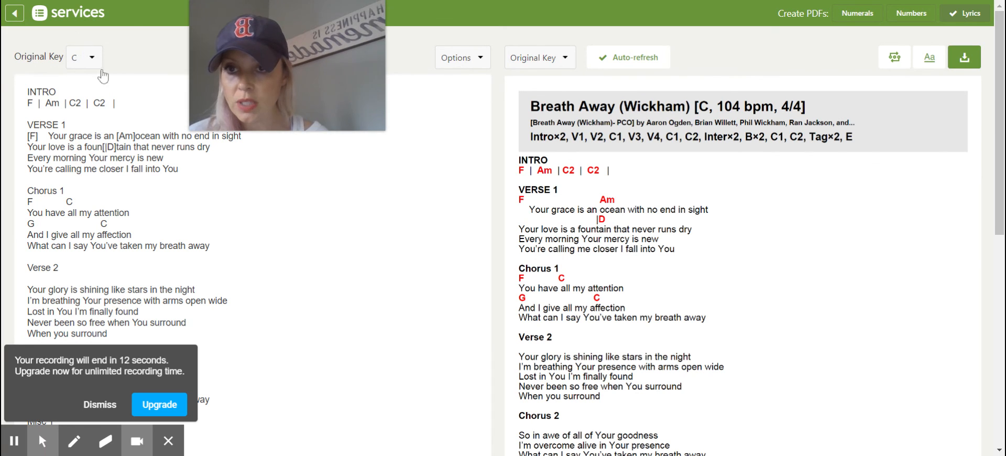
mouse_move(76, 54)
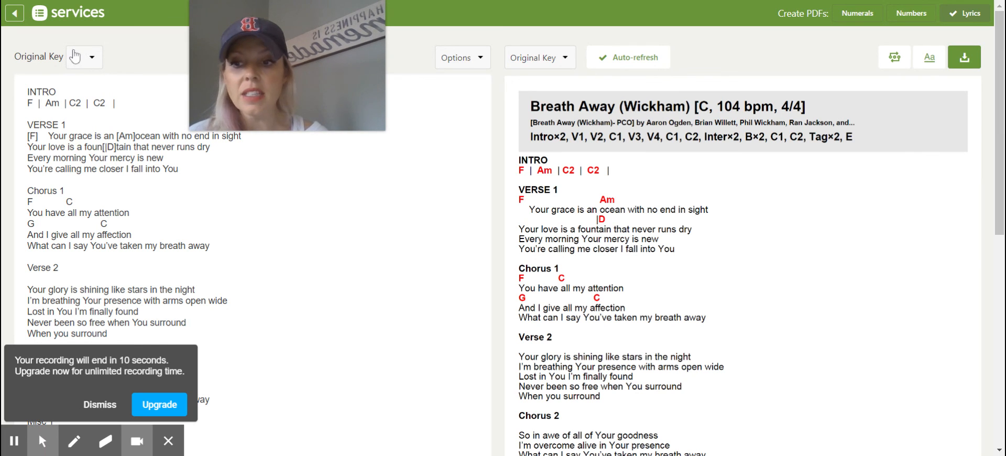